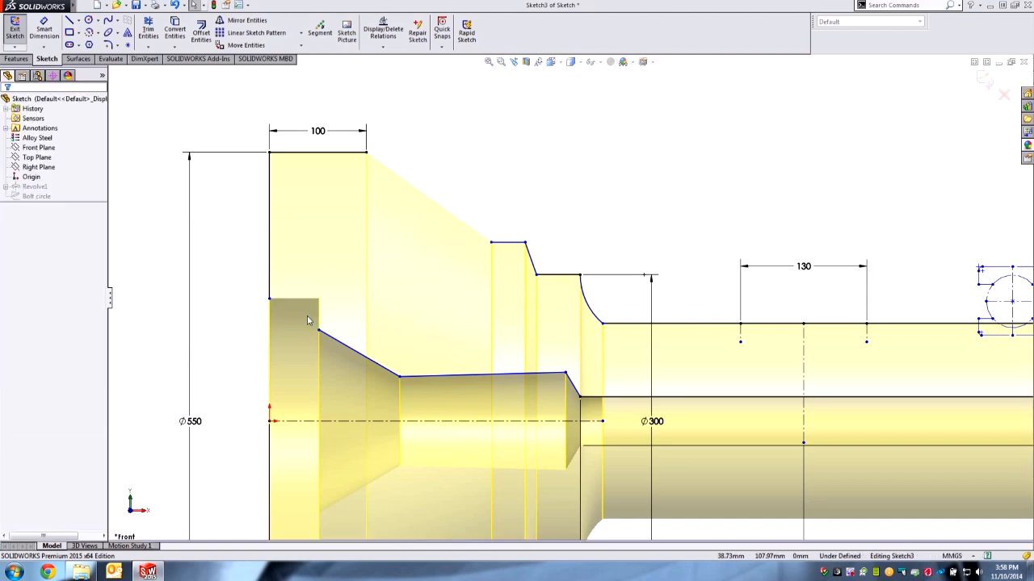
mouse_move(501, 181)
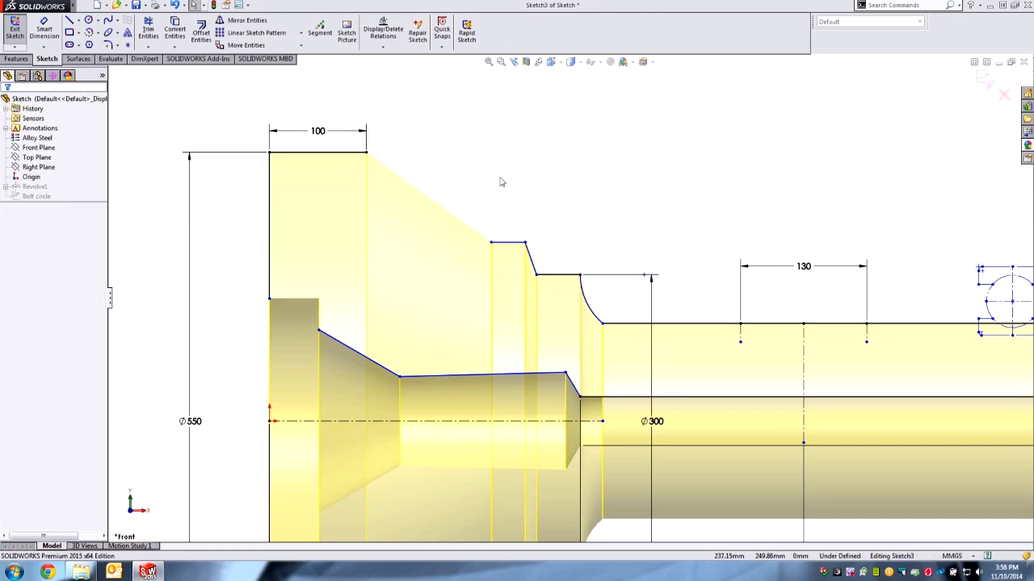
mouse_move(465, 246)
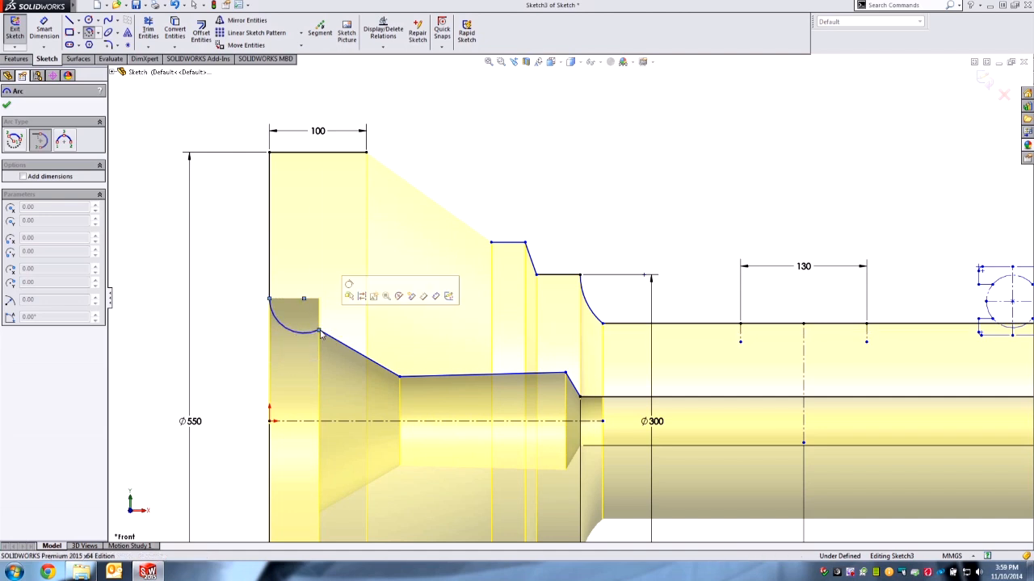
mouse_move(349, 284)
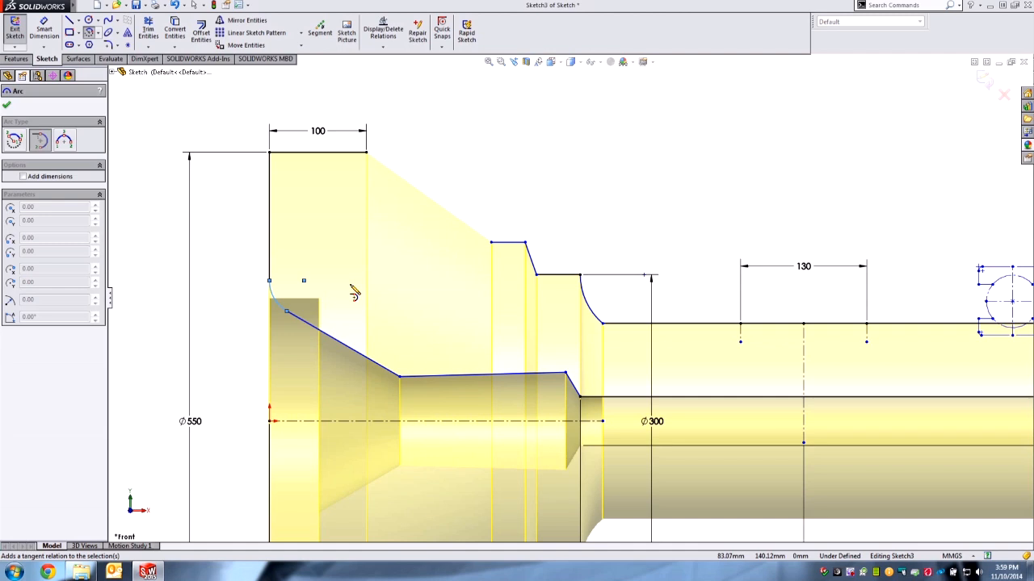
mouse_move(498, 184)
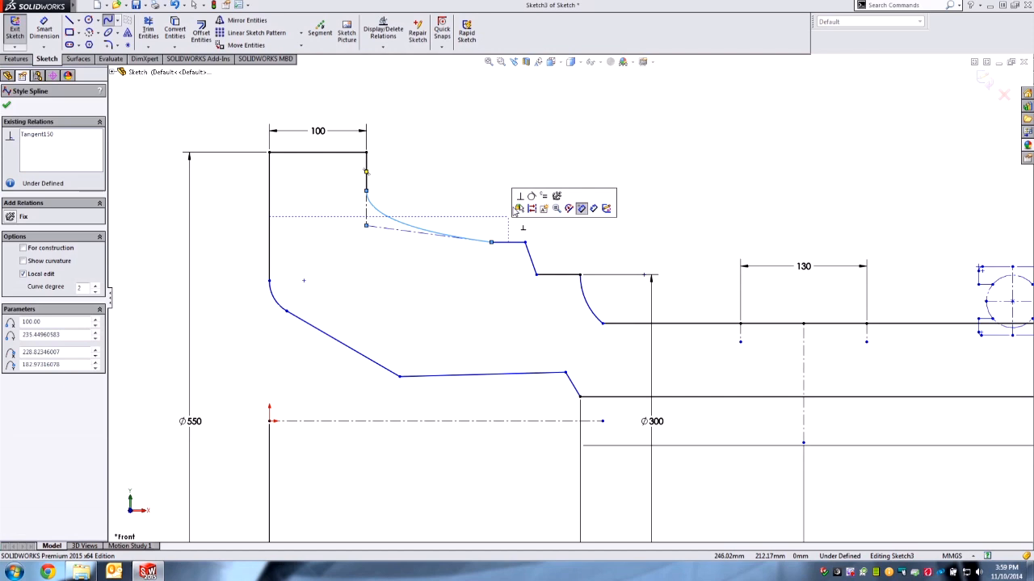
mouse_move(531, 195)
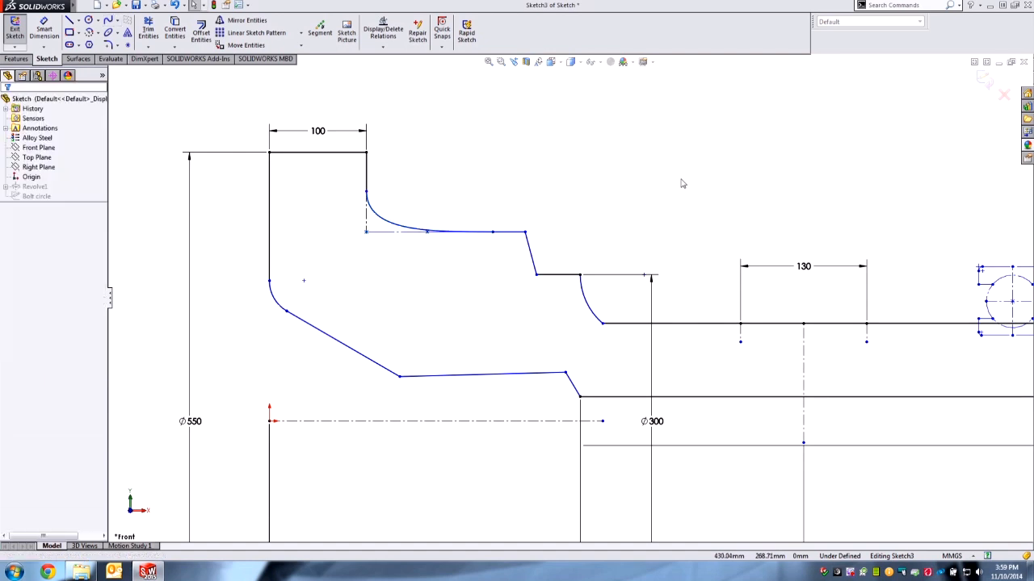
Relate the middle step's two lines and reposition its corner point so the curve meets the outer line further right
click(557, 275)
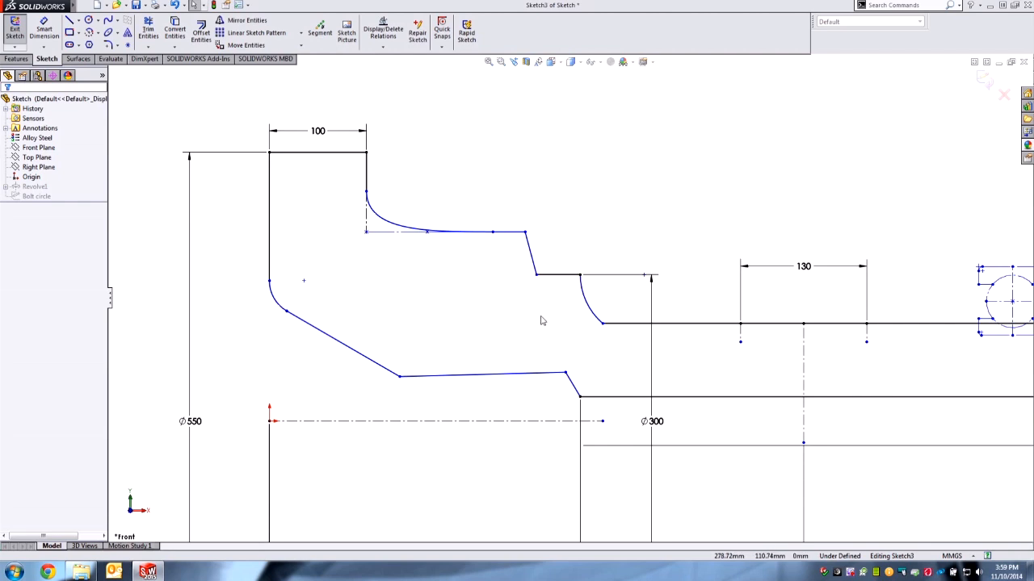
mouse_move(530, 266)
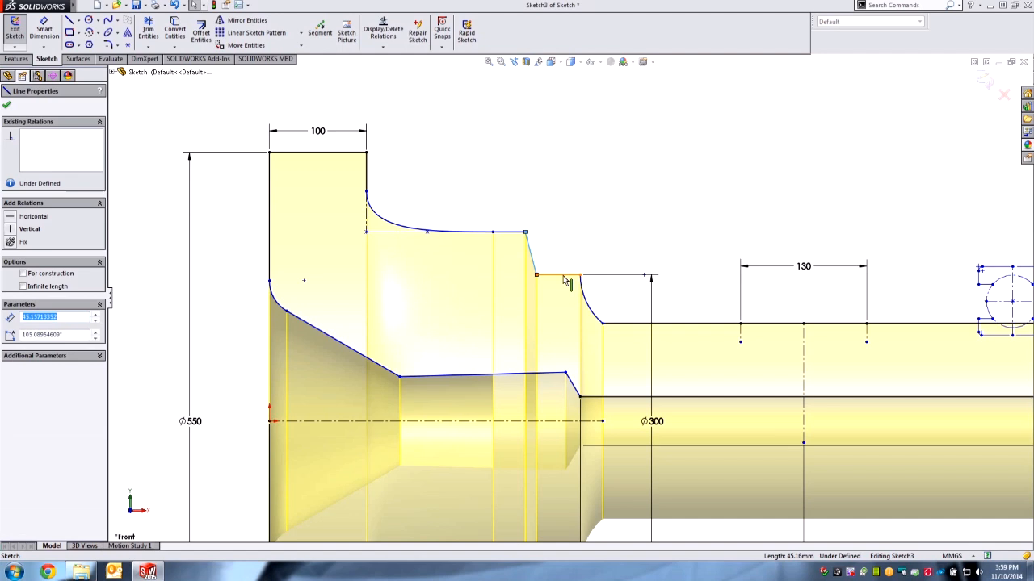
click(564, 274)
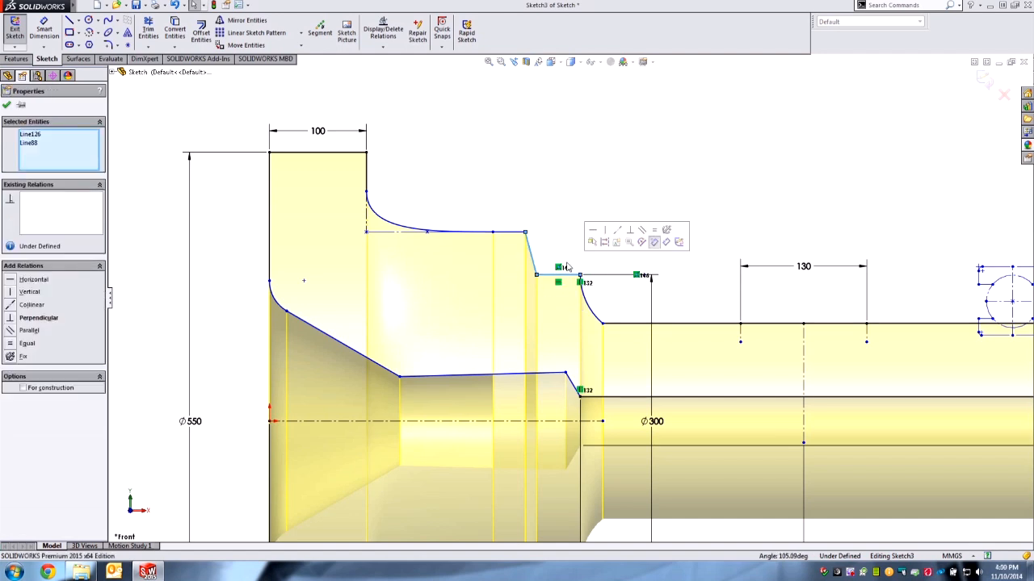
mouse_move(627, 231)
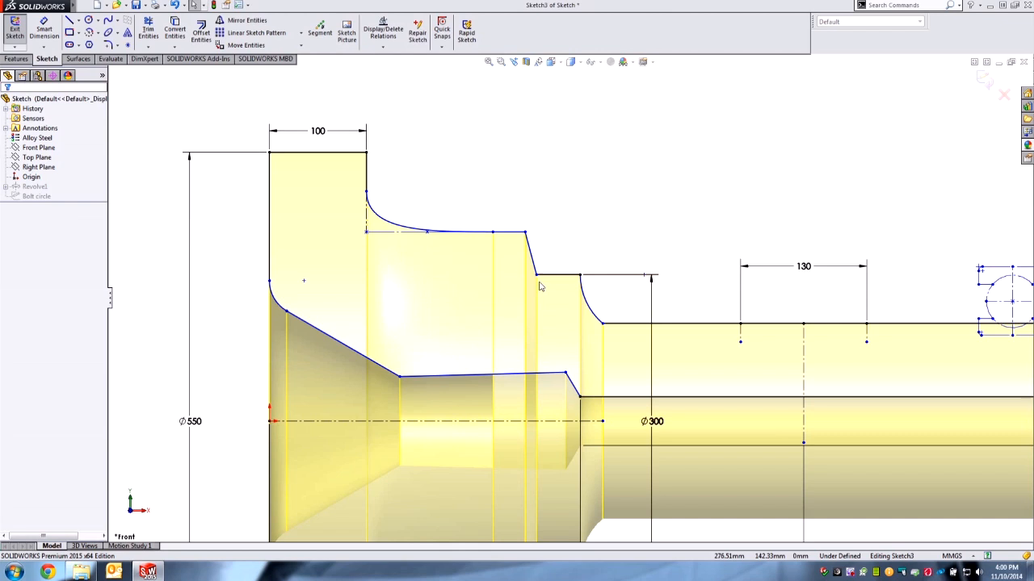
click(534, 278)
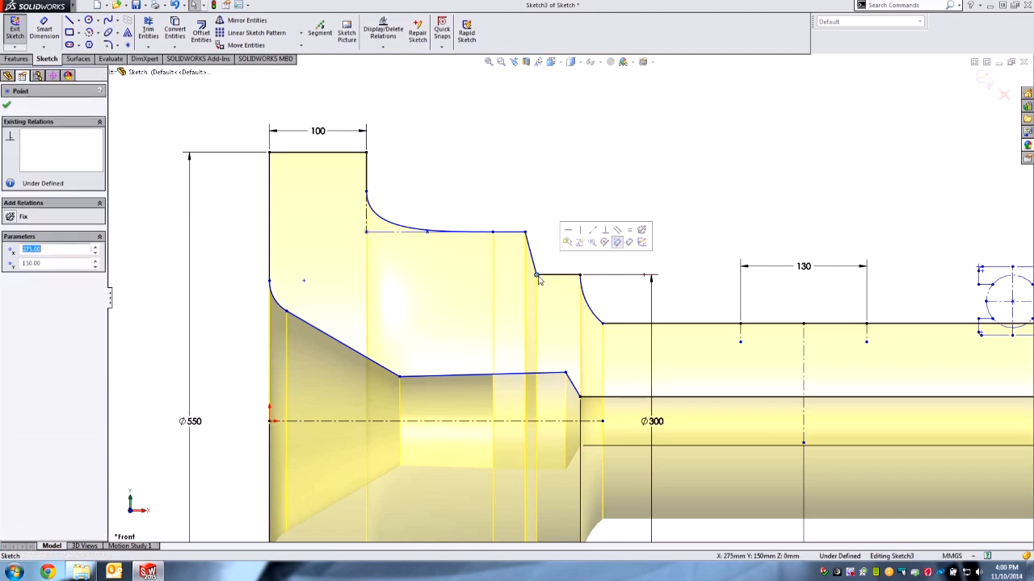
mouse_move(581, 229)
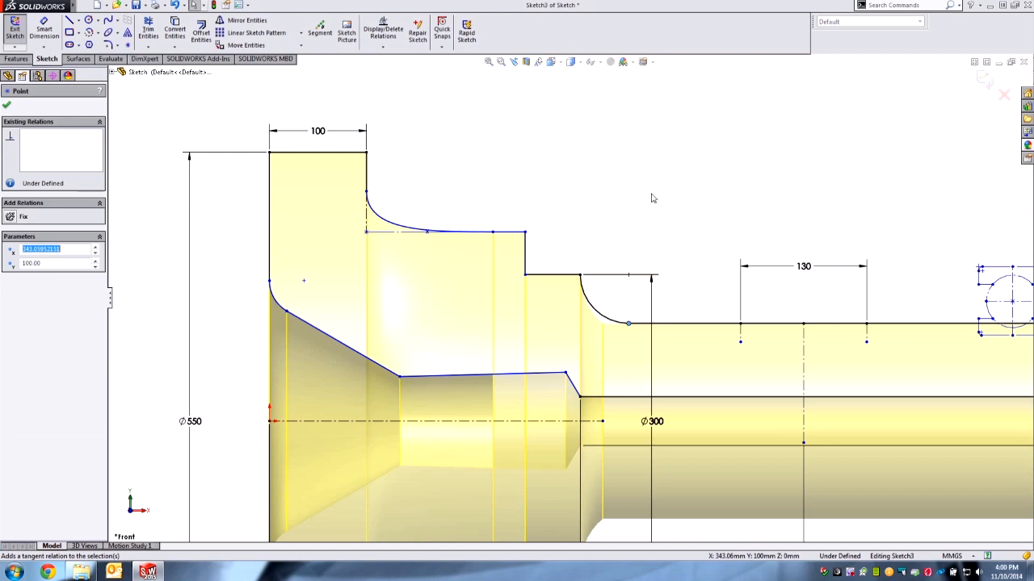
mouse_move(657, 202)
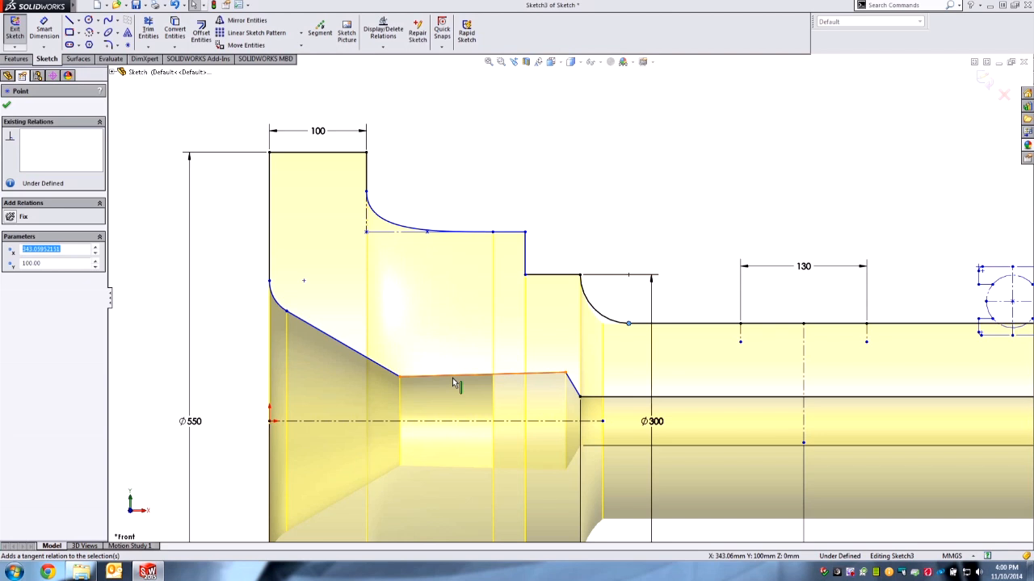
Constrain the groove's bottom line as Horizontal in the Line Properties
click(454, 379)
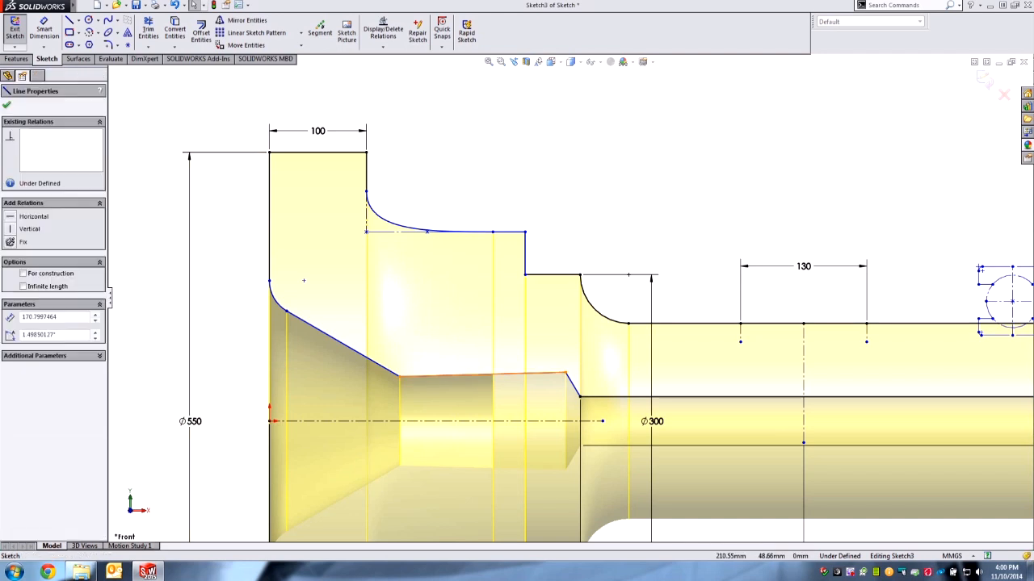
click(456, 384)
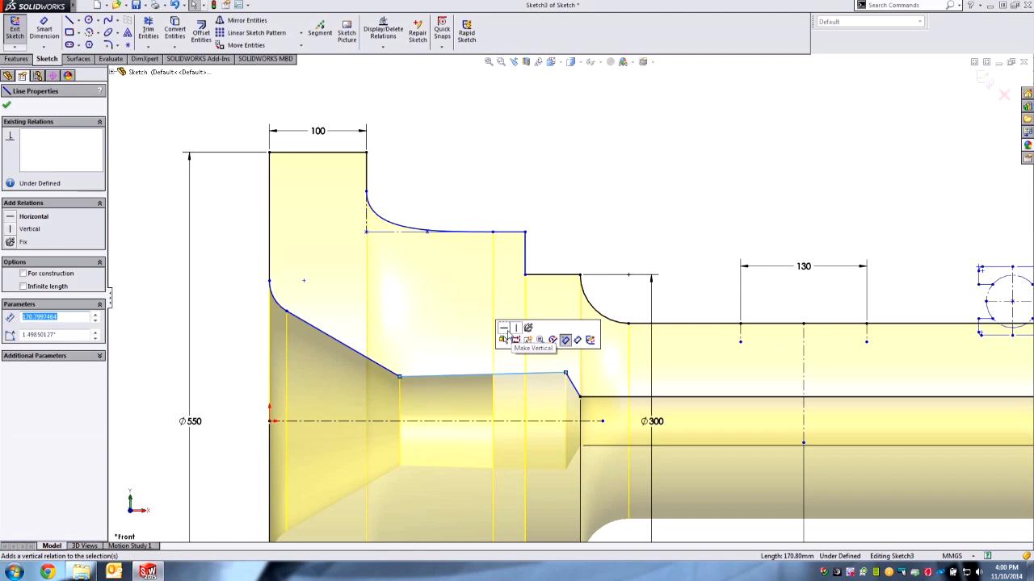
mouse_move(554, 335)
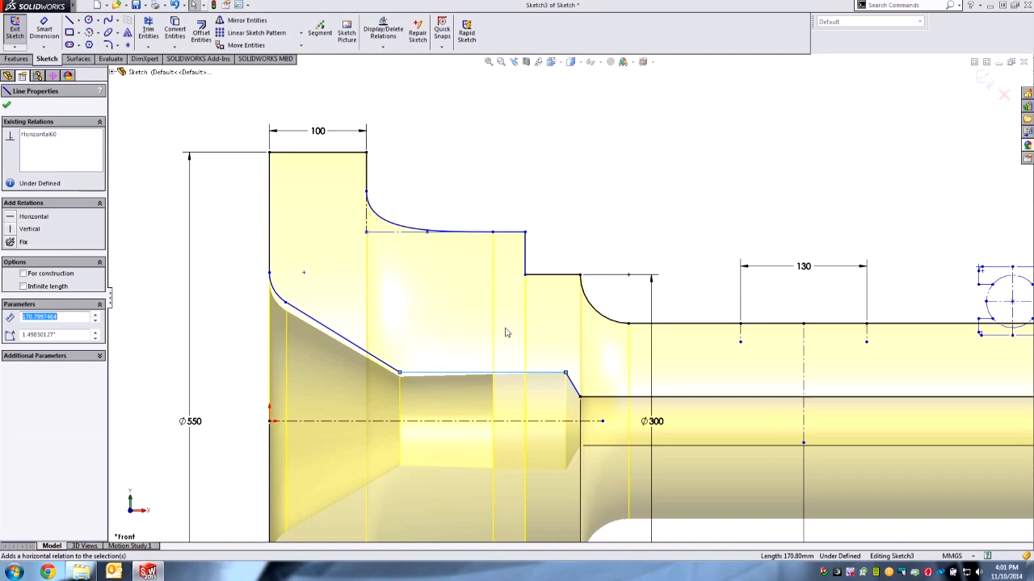
mouse_move(513, 184)
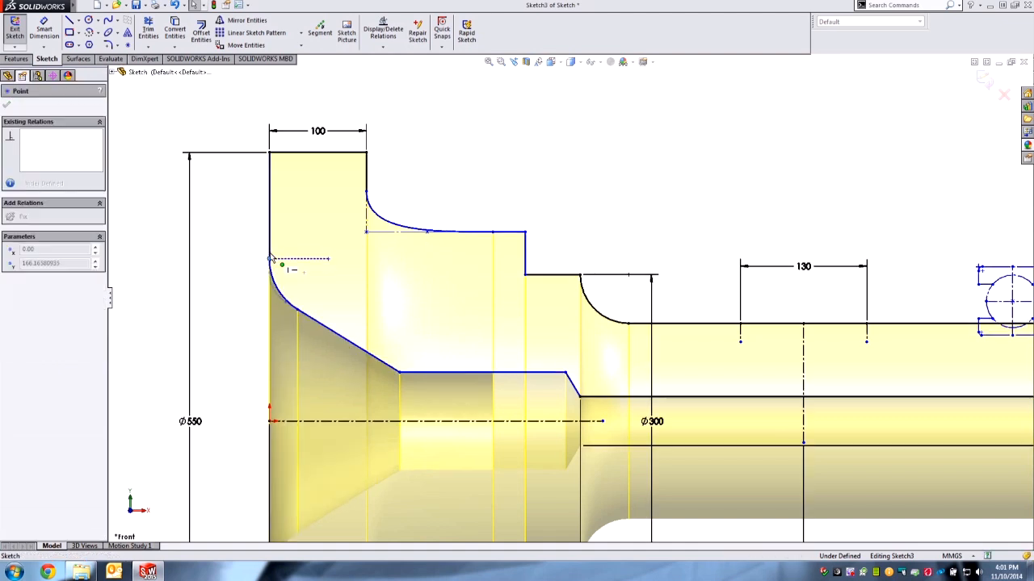
Dimension the groove's sloped sides at 63° and 118° with Smart Dimension
click(271, 259)
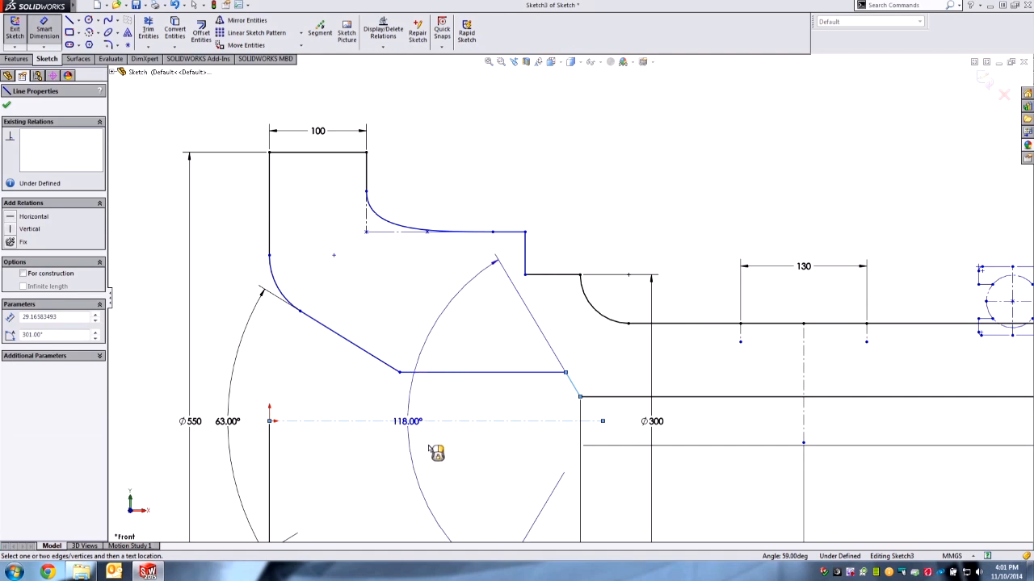
click(410, 420)
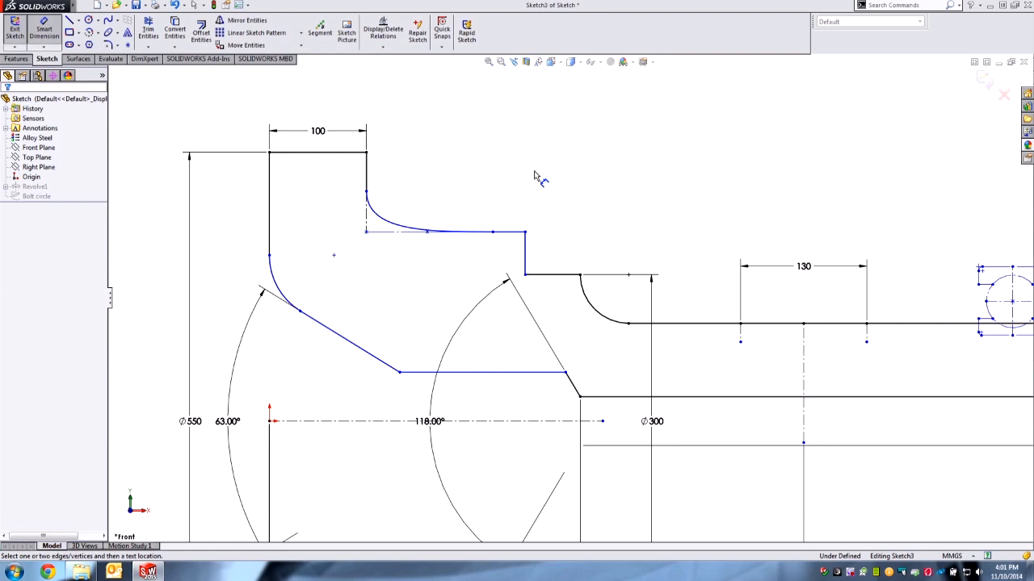
mouse_move(633, 213)
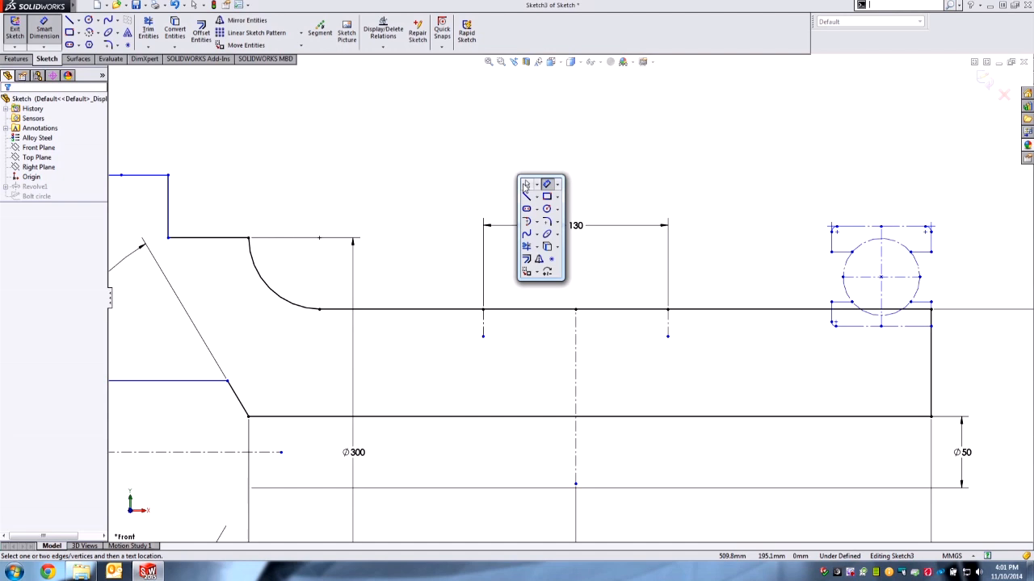
Draw the second groove's symmetric sloped sides and flat bottom with Midpoint Line under the 130 span
click(535, 197)
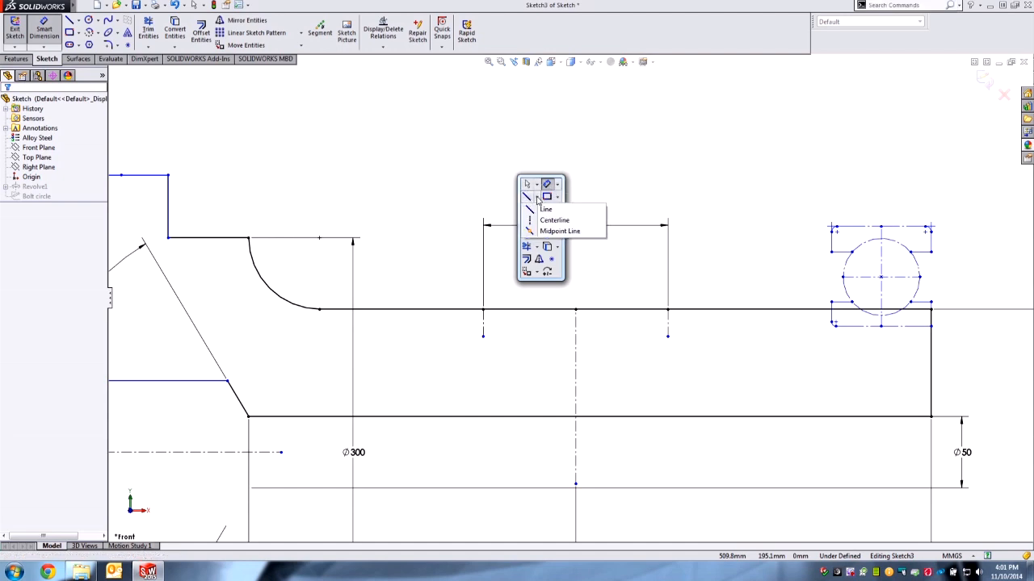
mouse_move(559, 231)
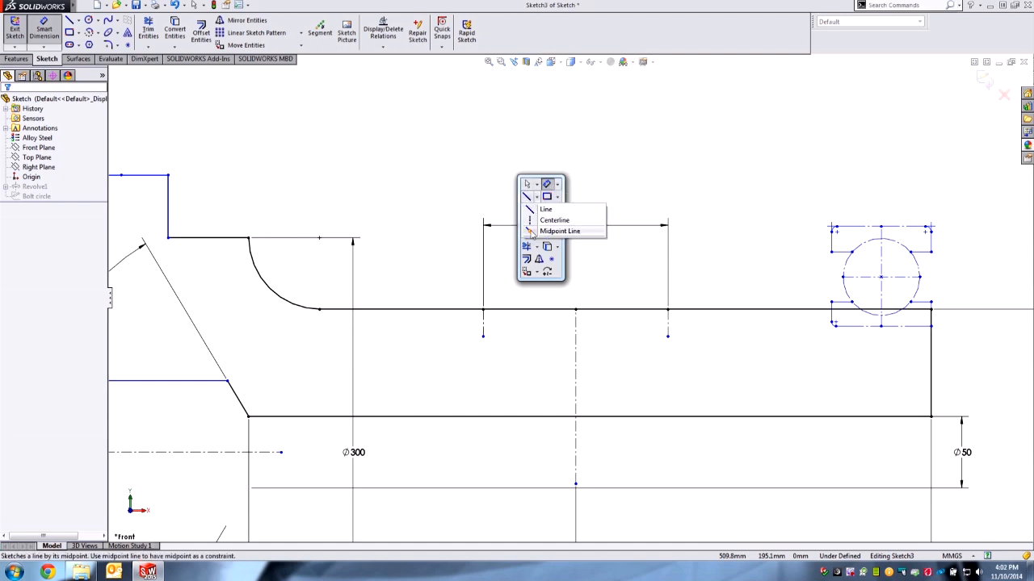
click(565, 231)
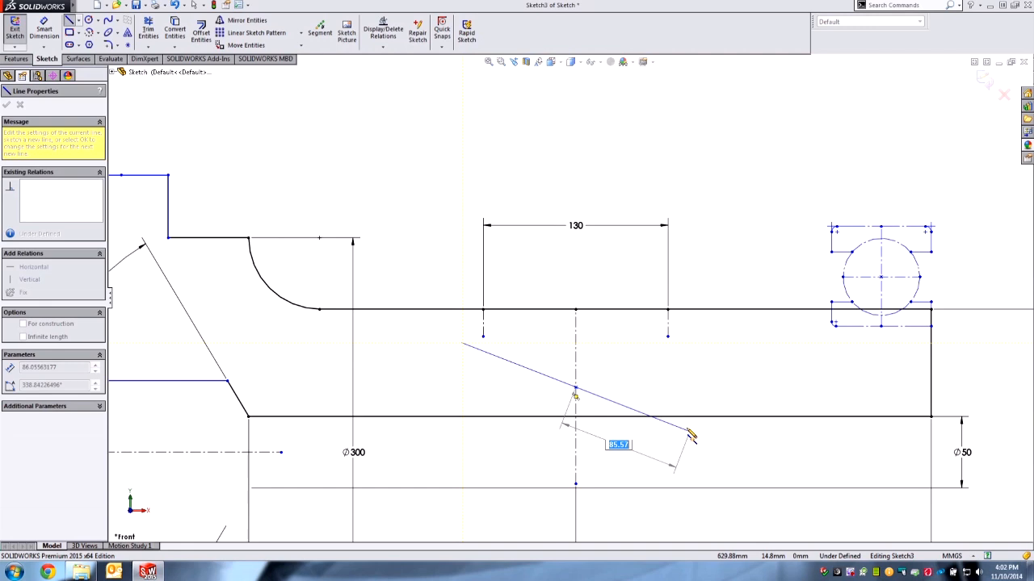
drag(687, 436, 654, 396)
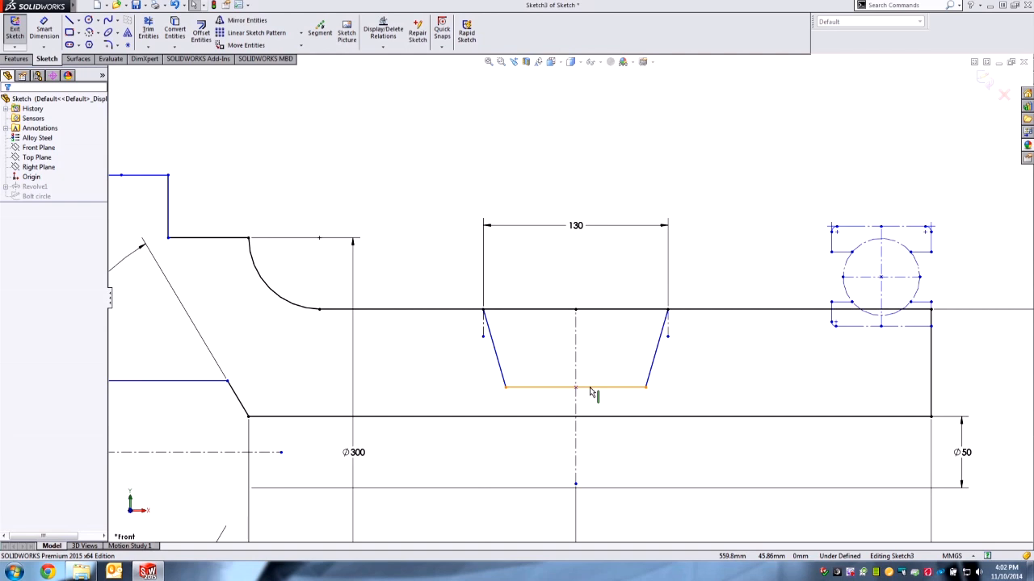
click(575, 387)
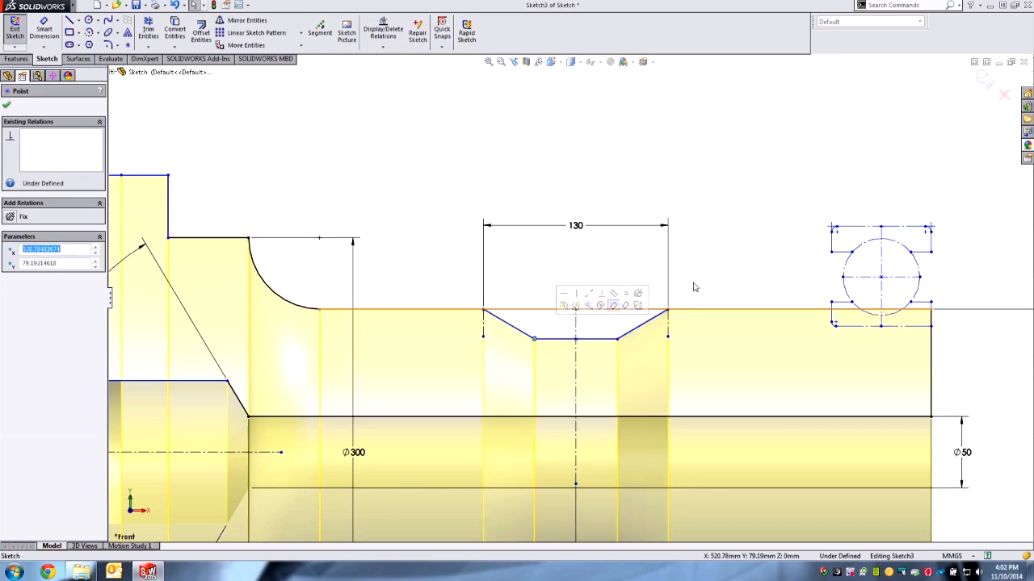
mouse_move(717, 278)
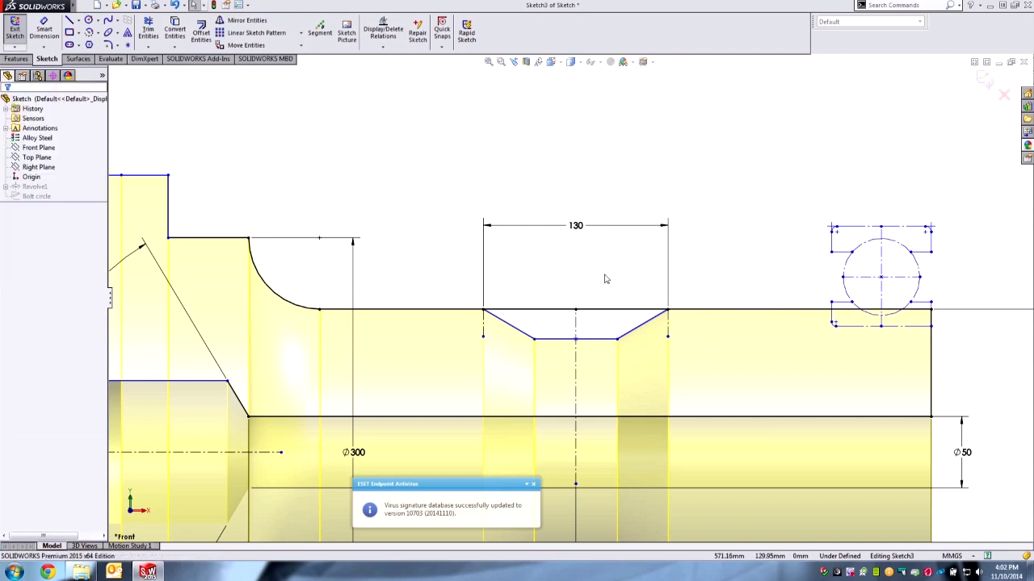
mouse_move(543, 292)
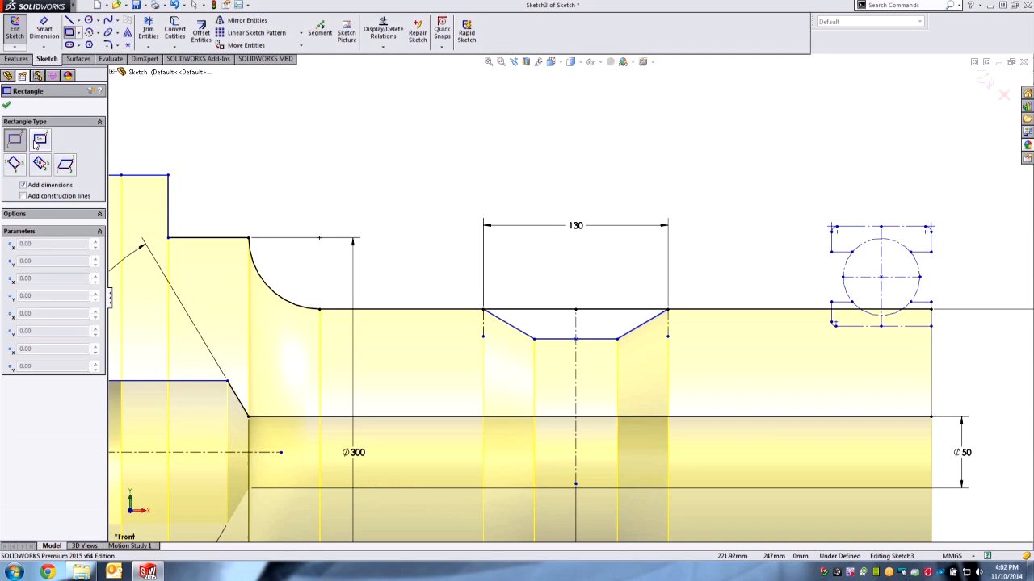
Draw a Center Rectangle from midpoints with construction lines, sized 30 by 10
click(42, 140)
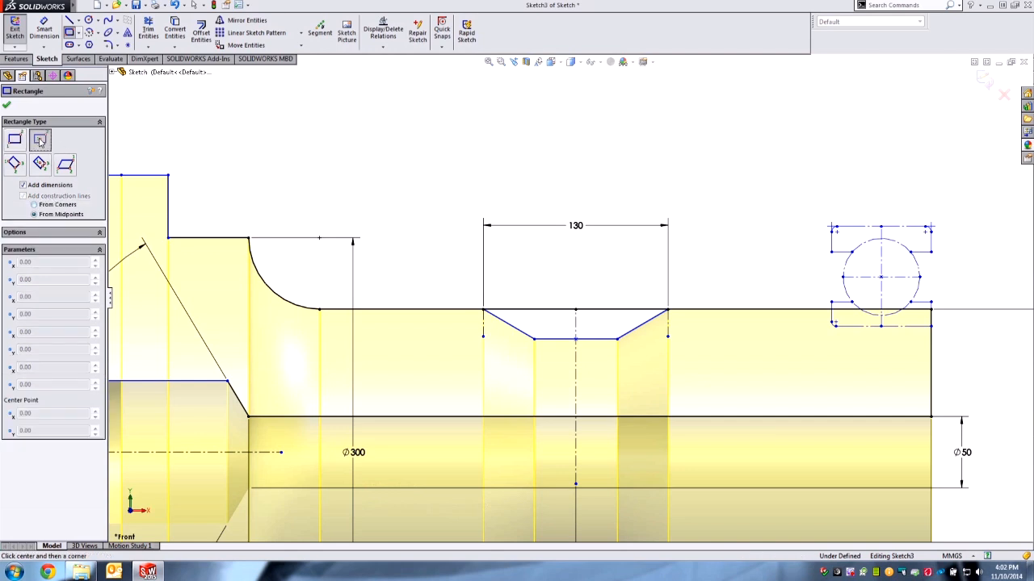
click(16, 140)
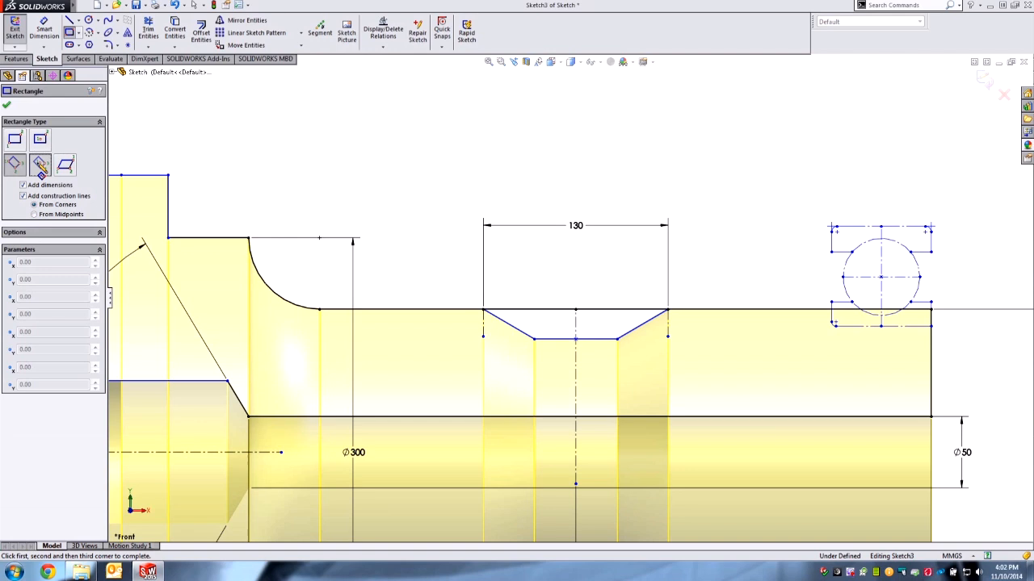
click(42, 141)
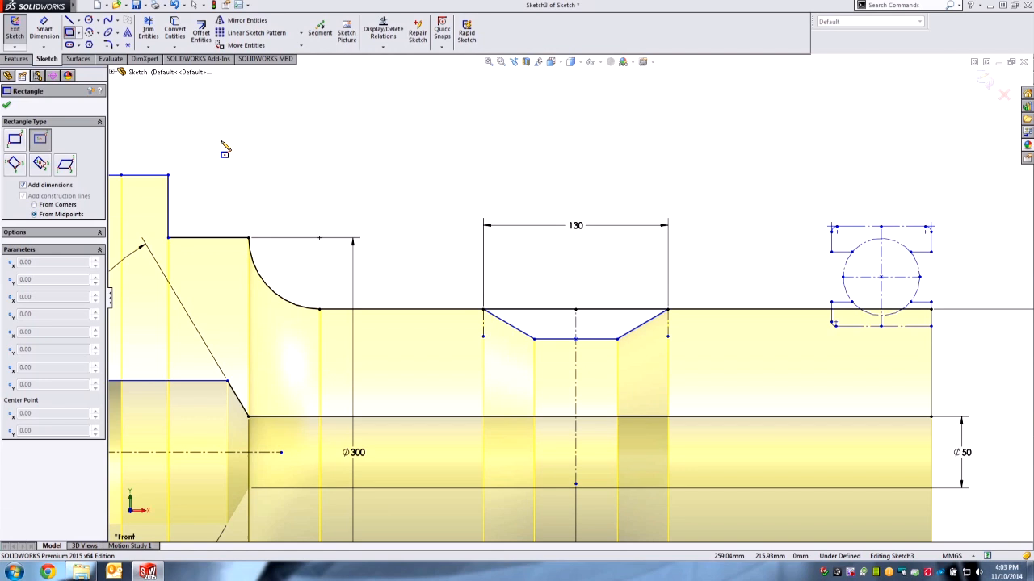
mouse_move(245, 152)
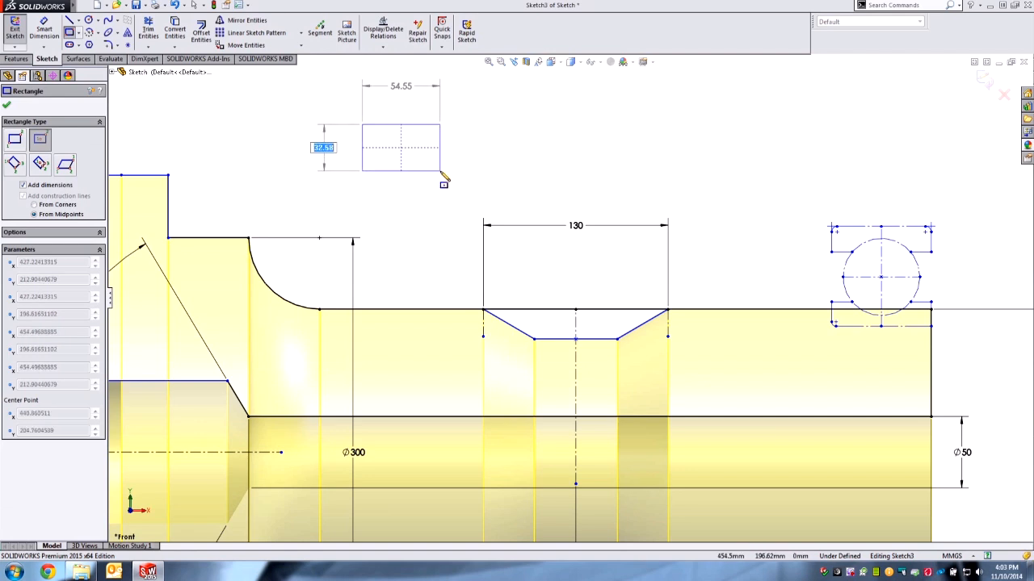
text(10)
click(400, 85)
text(30)
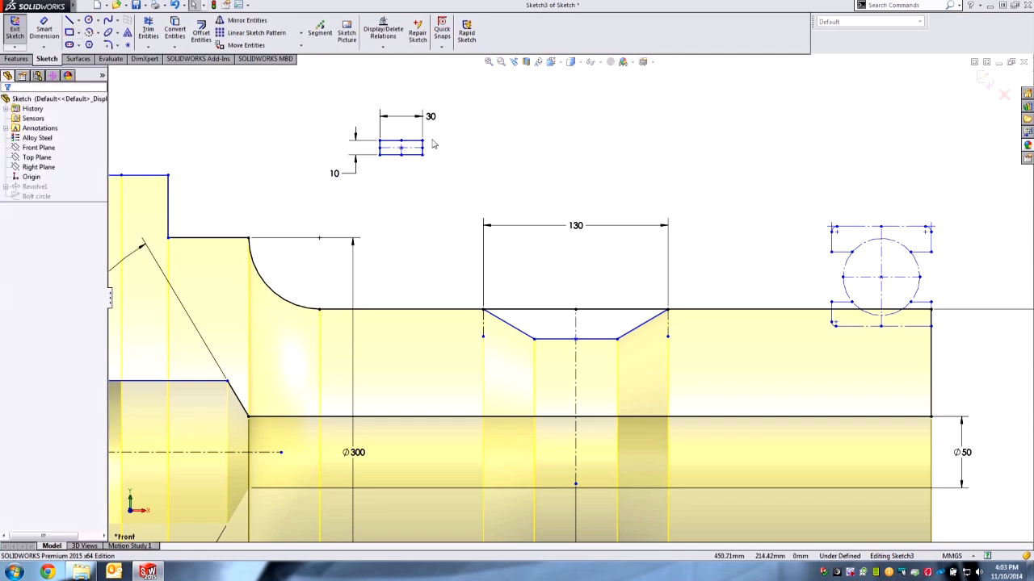
click(664, 242)
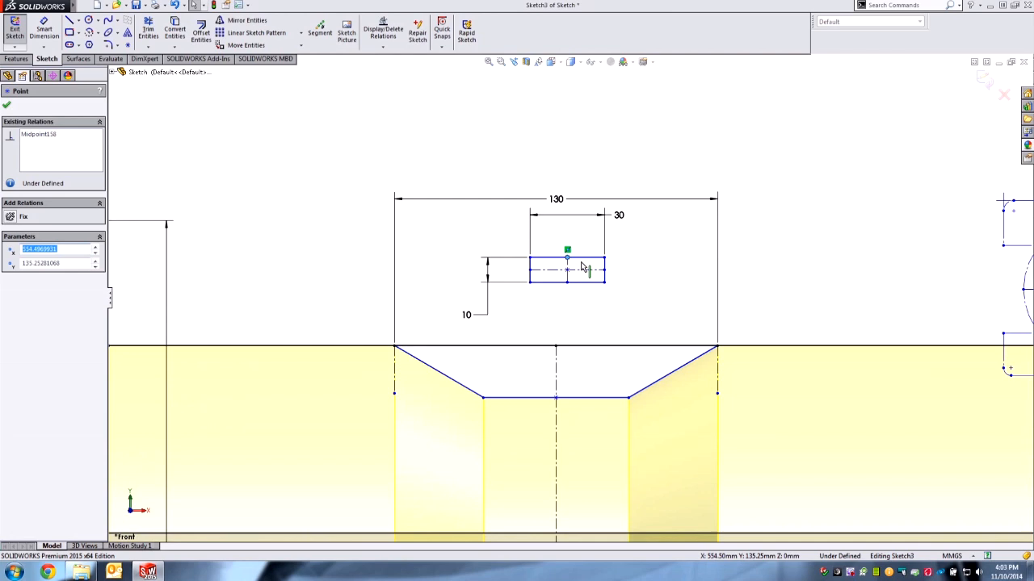
Move the rectangle so its centre sits on the groove's flat bottom
drag(566, 271, 563, 394)
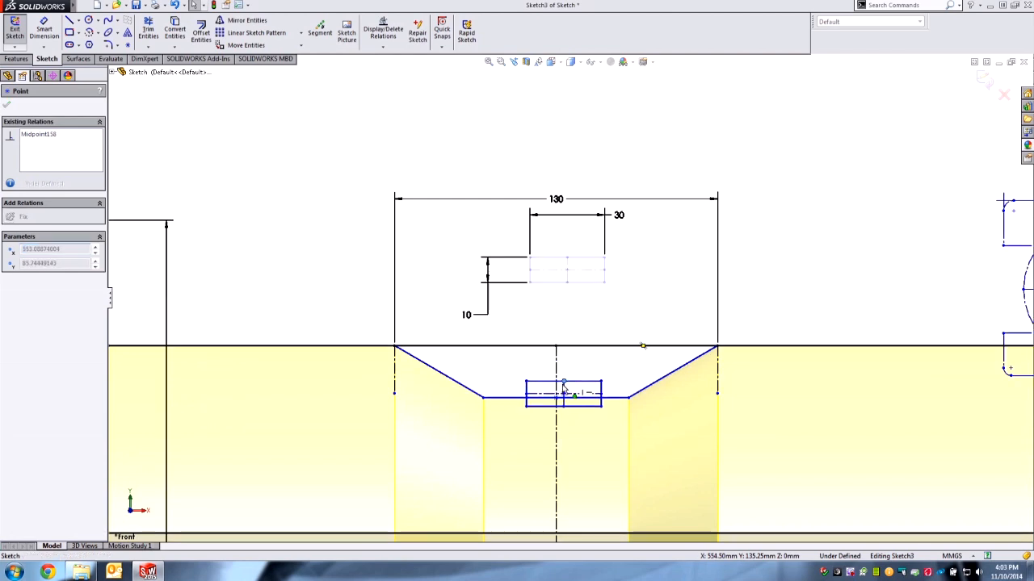
drag(563, 386, 555, 407)
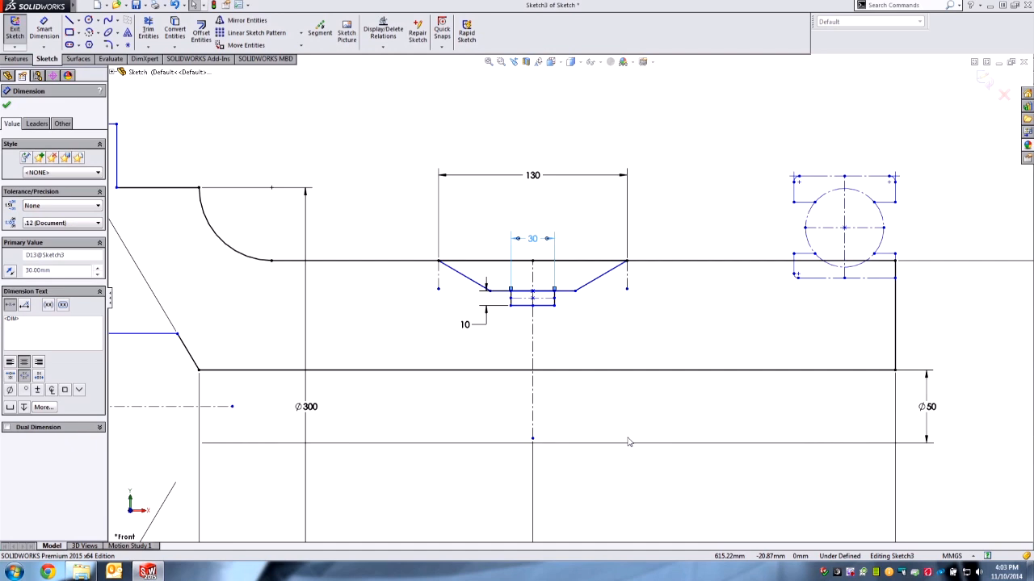
mouse_move(655, 378)
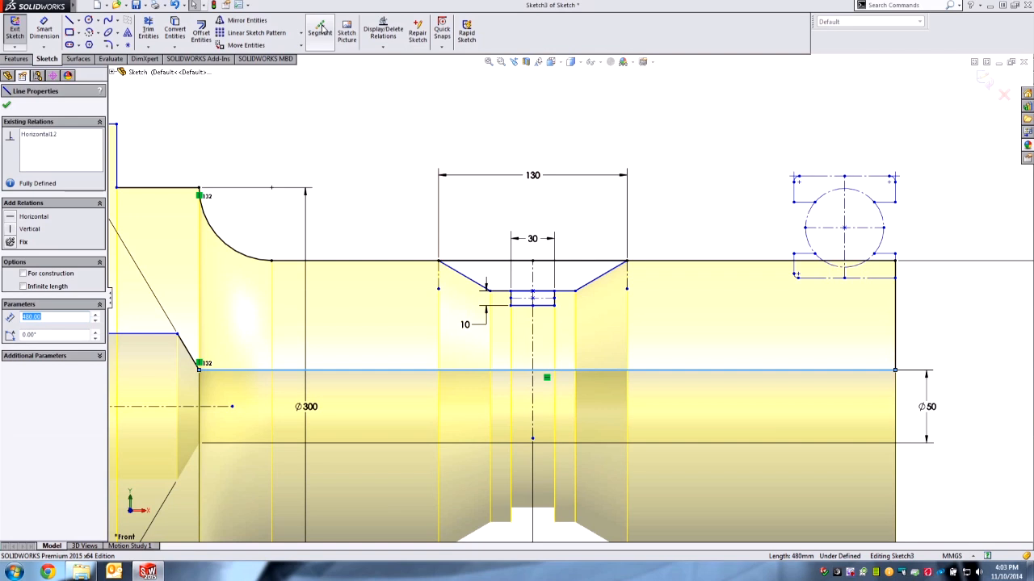
Divide the long horizontal inner line into equal sketch segments with the Segment tool
click(318, 31)
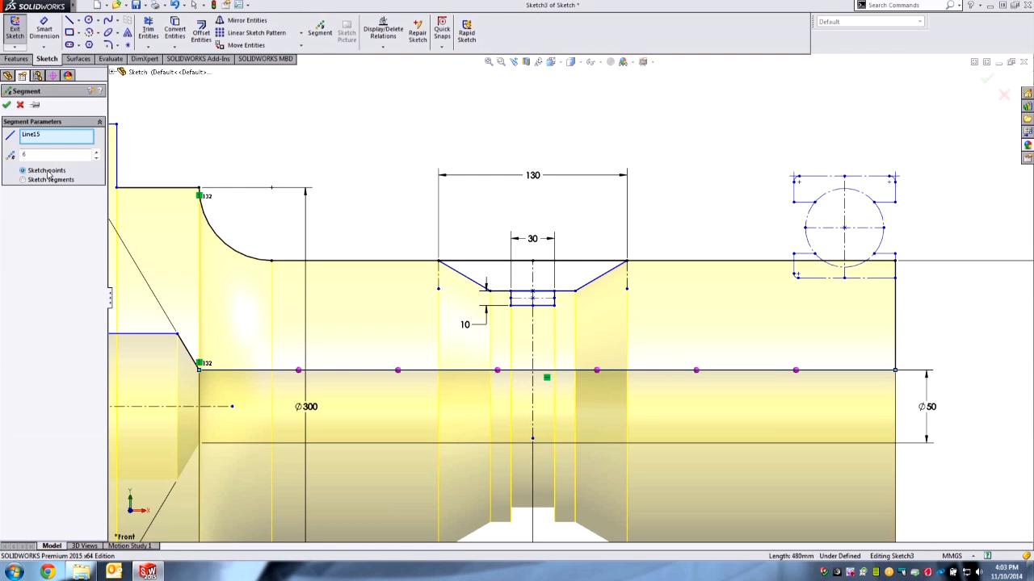
click(24, 180)
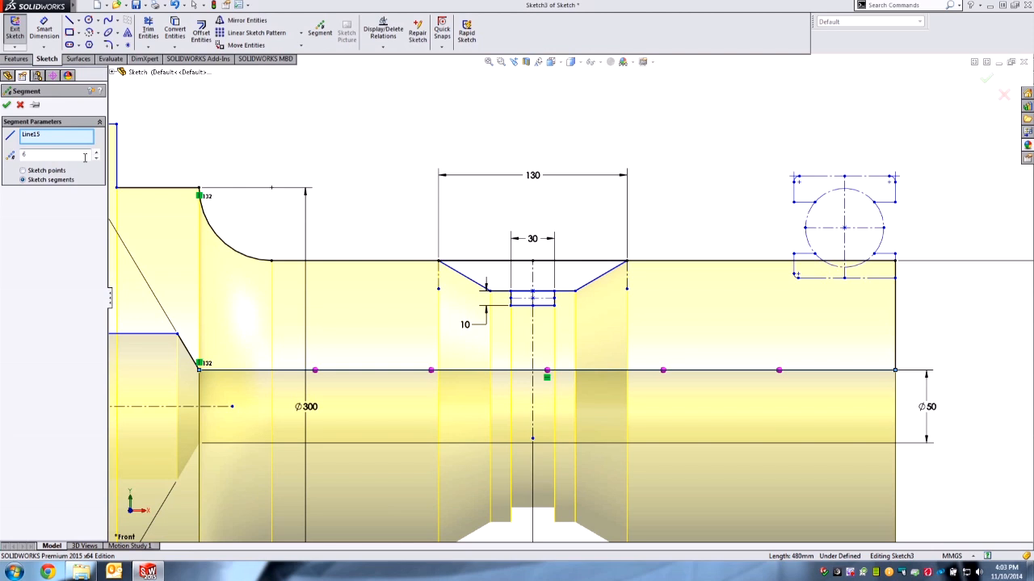
click(6, 112)
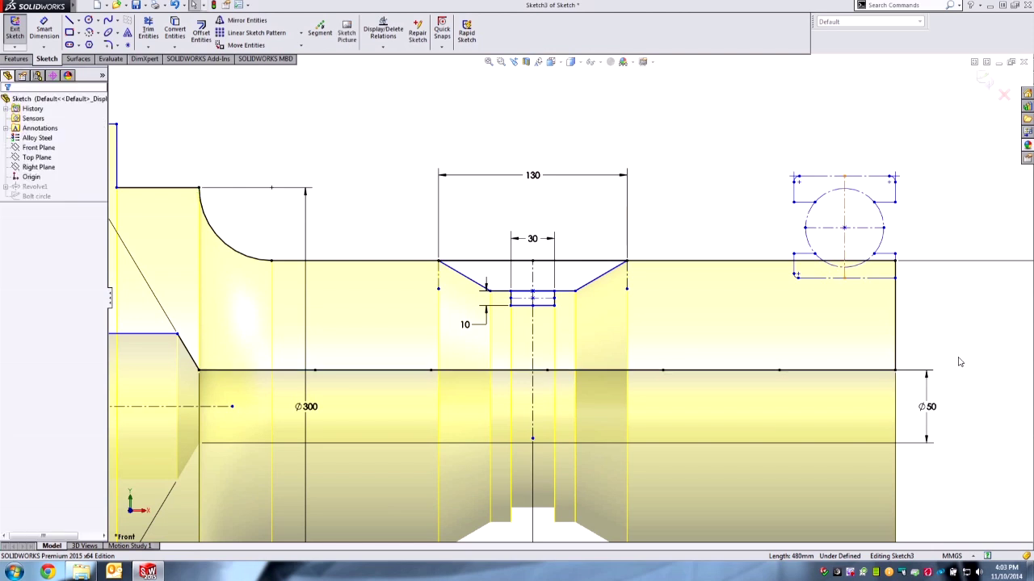
Raise the rightmost segment's end to the shaft's upper right corner, forming a chamfer
click(840, 370)
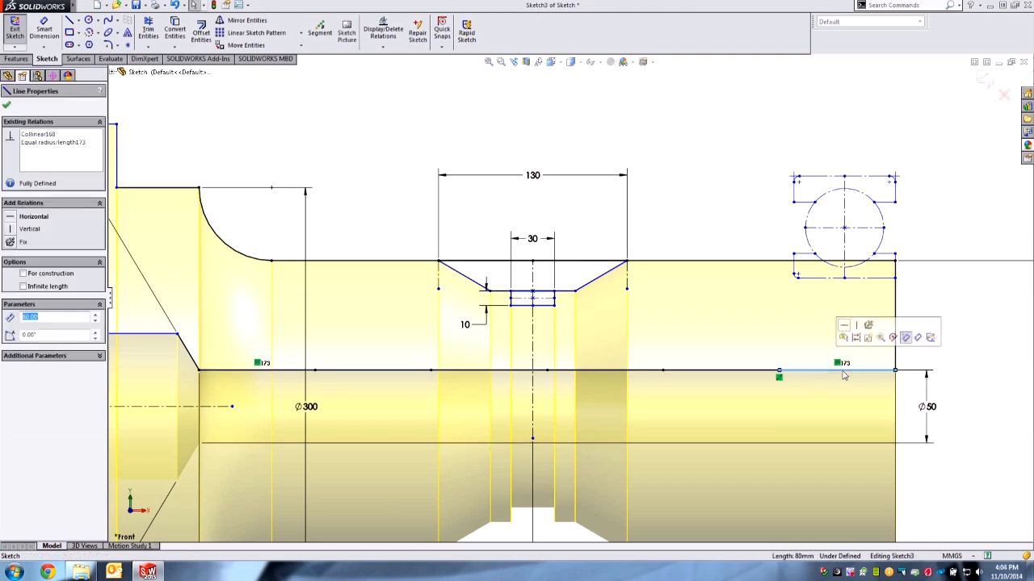
mouse_move(778, 397)
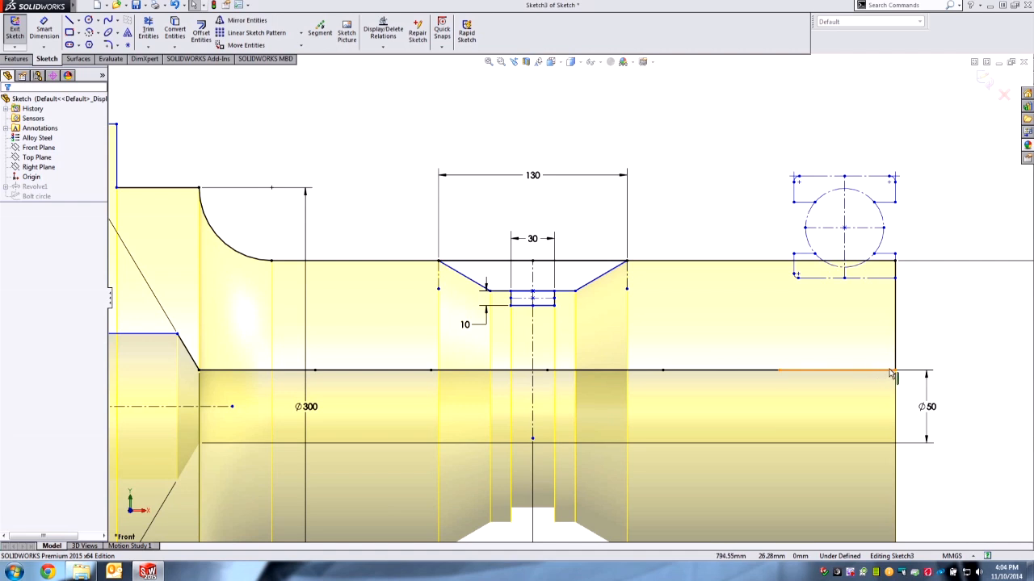
click(831, 368)
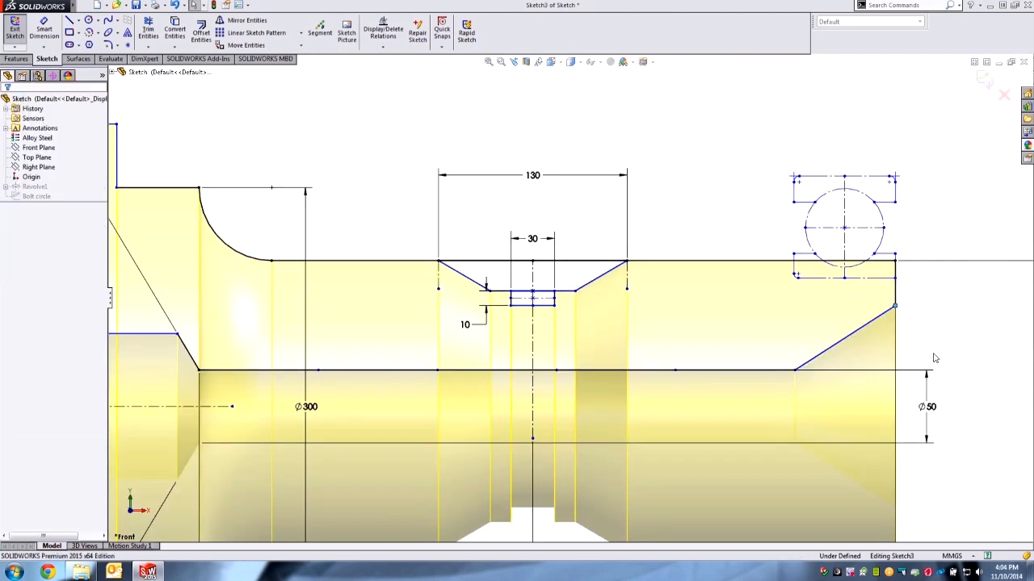
Select the chamfer's upper endpoint on the shaft's right edge and review its point relations
click(842, 276)
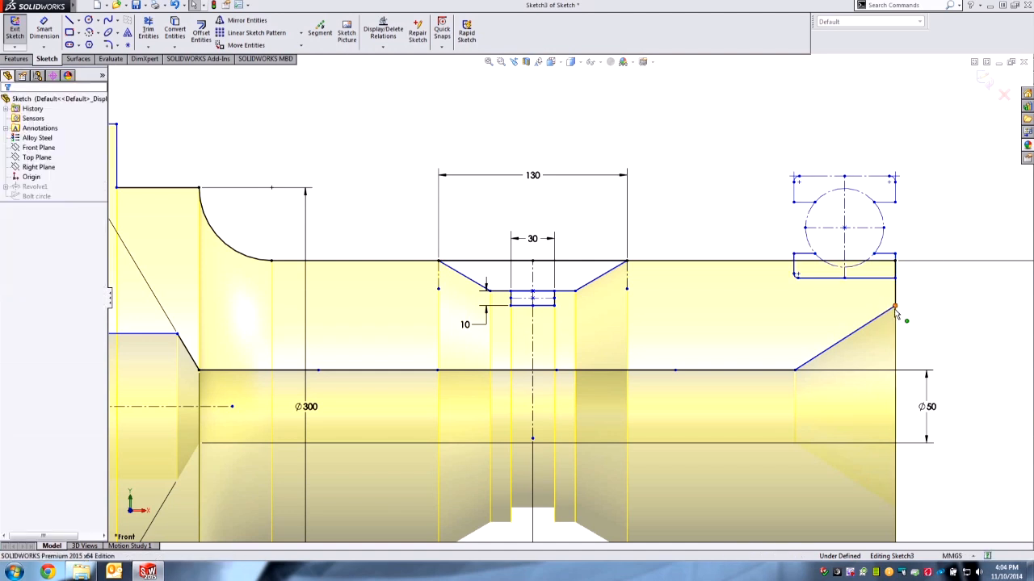
click(895, 305)
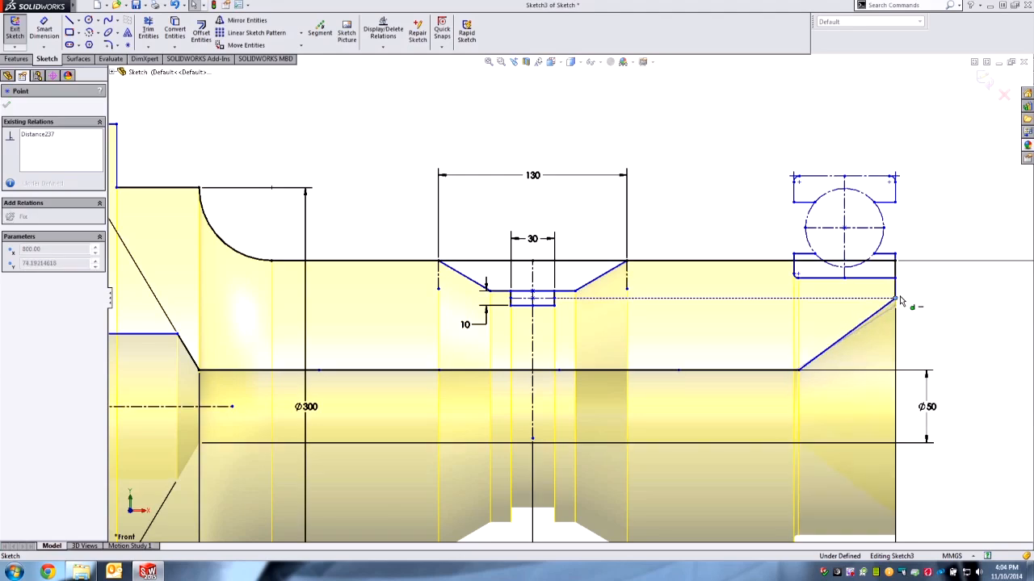